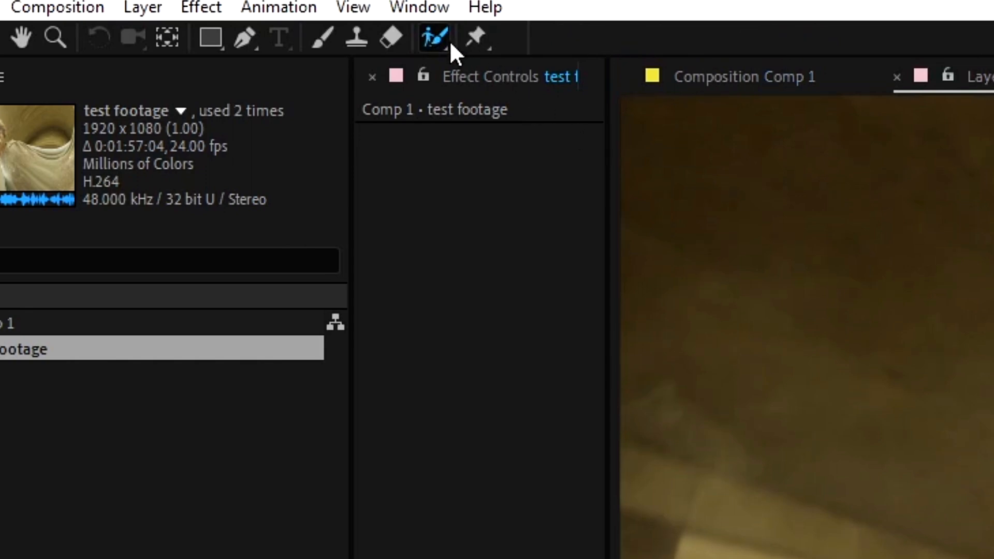
{"action": "mouse_move", "coordinate": [437, 50]}
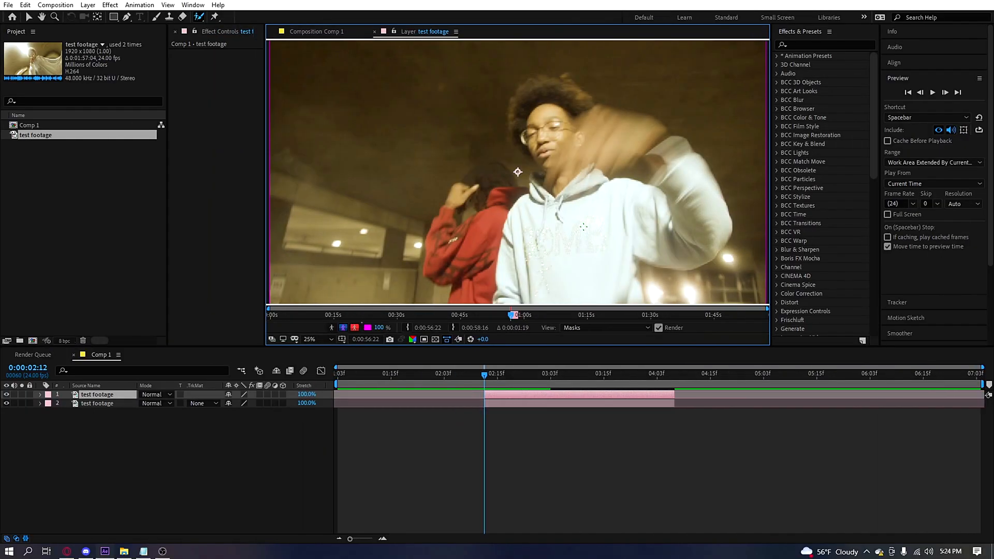
- Paint a Roto Brush stroke over the person in the white hoodie as foreground
{"action": "left_click", "coordinate": [309, 339]}
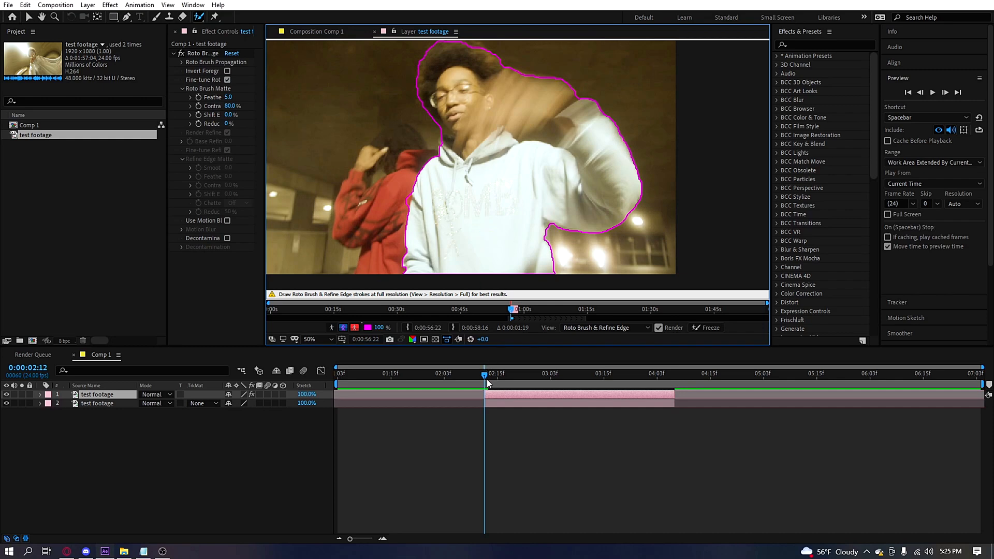
{"action": "mouse_move", "coordinate": [485, 375]}
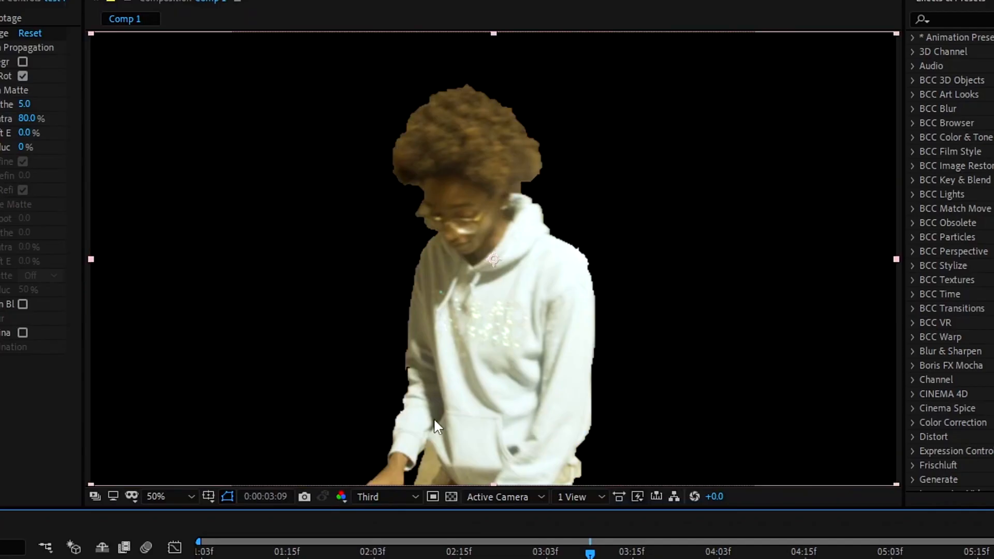
{"action": "mouse_move", "coordinate": [521, 185]}
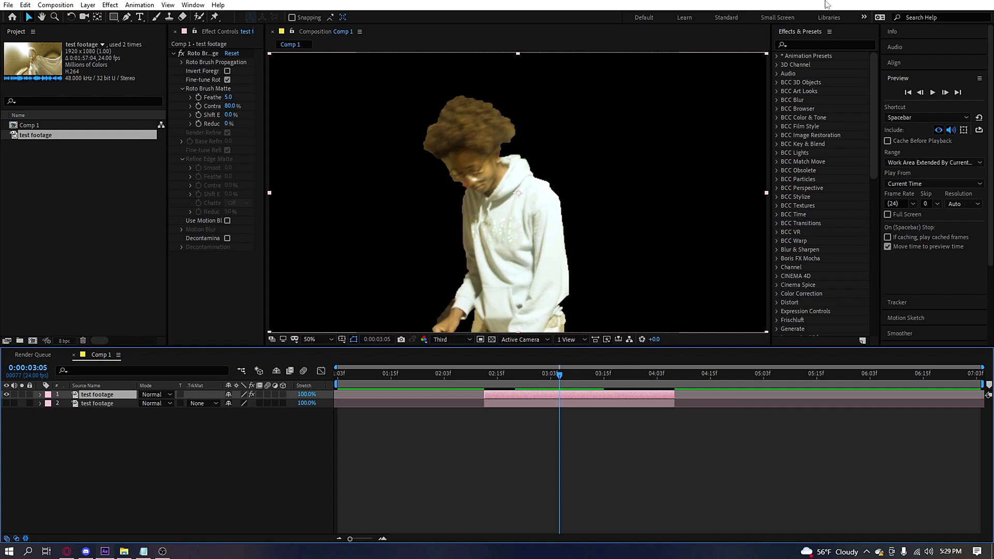
- Search the effects for "soft" to surface Refine Soft Matte under Matte
{"action": "left_click", "coordinate": [824, 45]}
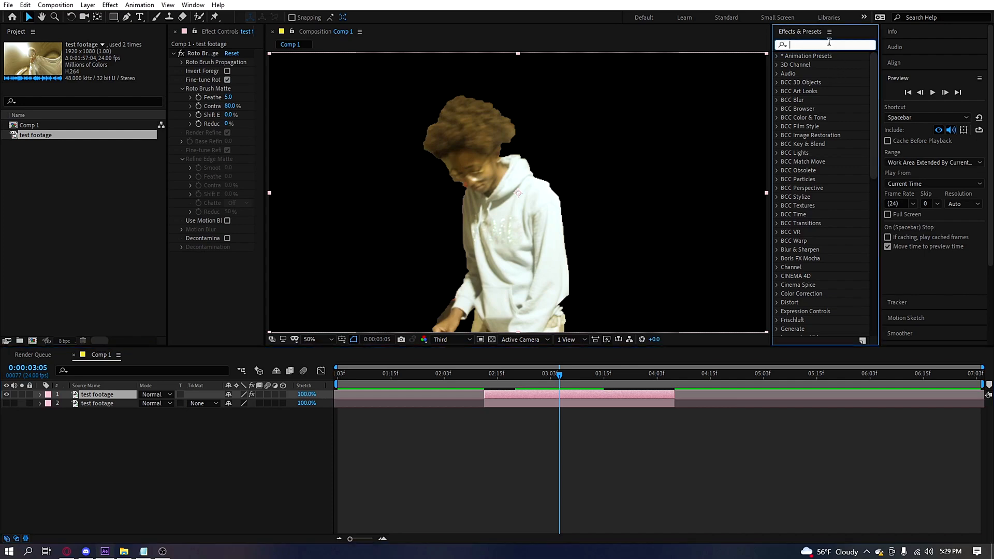
{"action": "type", "text": "soft"}
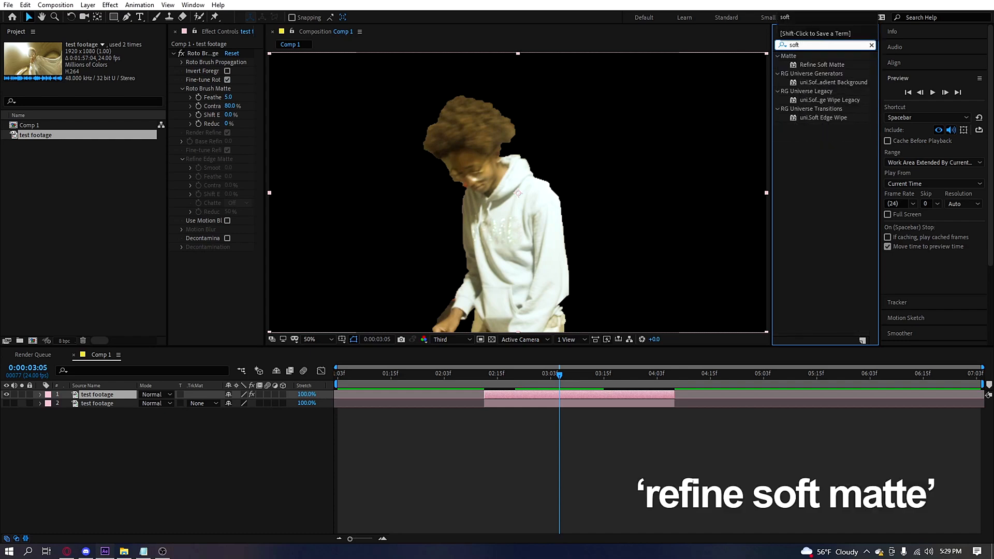